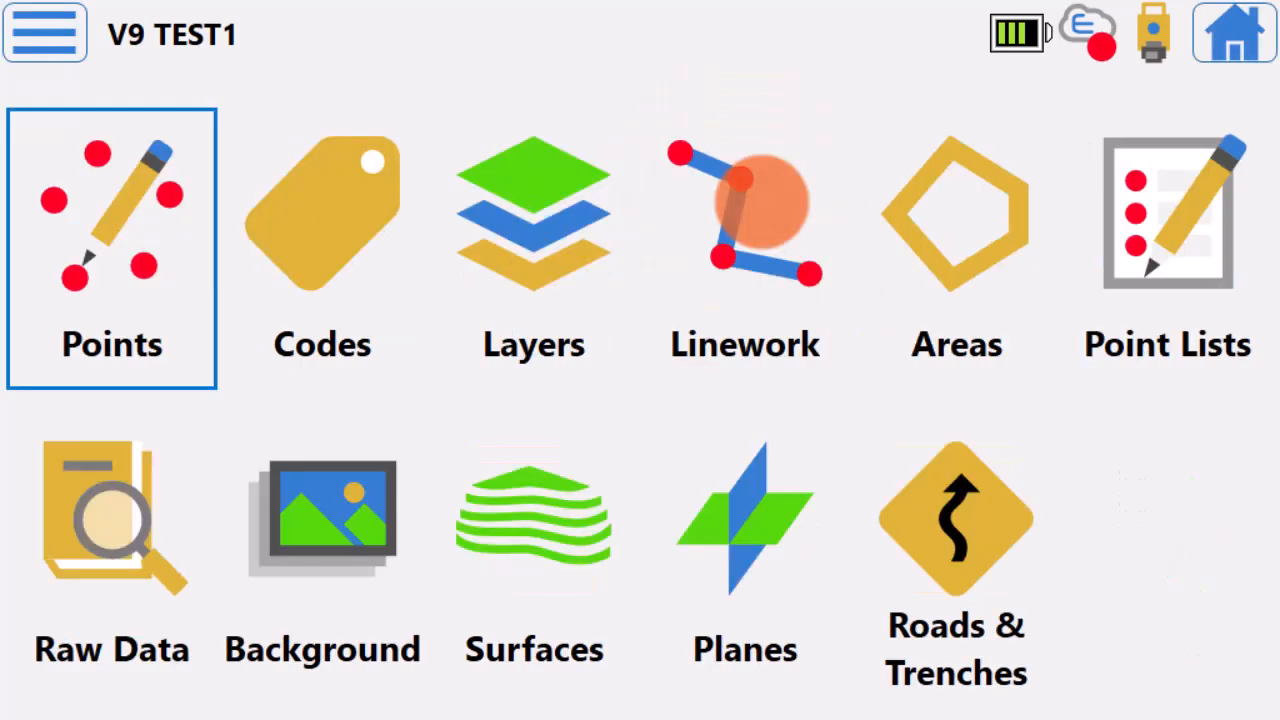
Step: Start the Resection 3D routine from the Data screen's main menu
{"action": "left_click", "coordinate": [110, 244]}
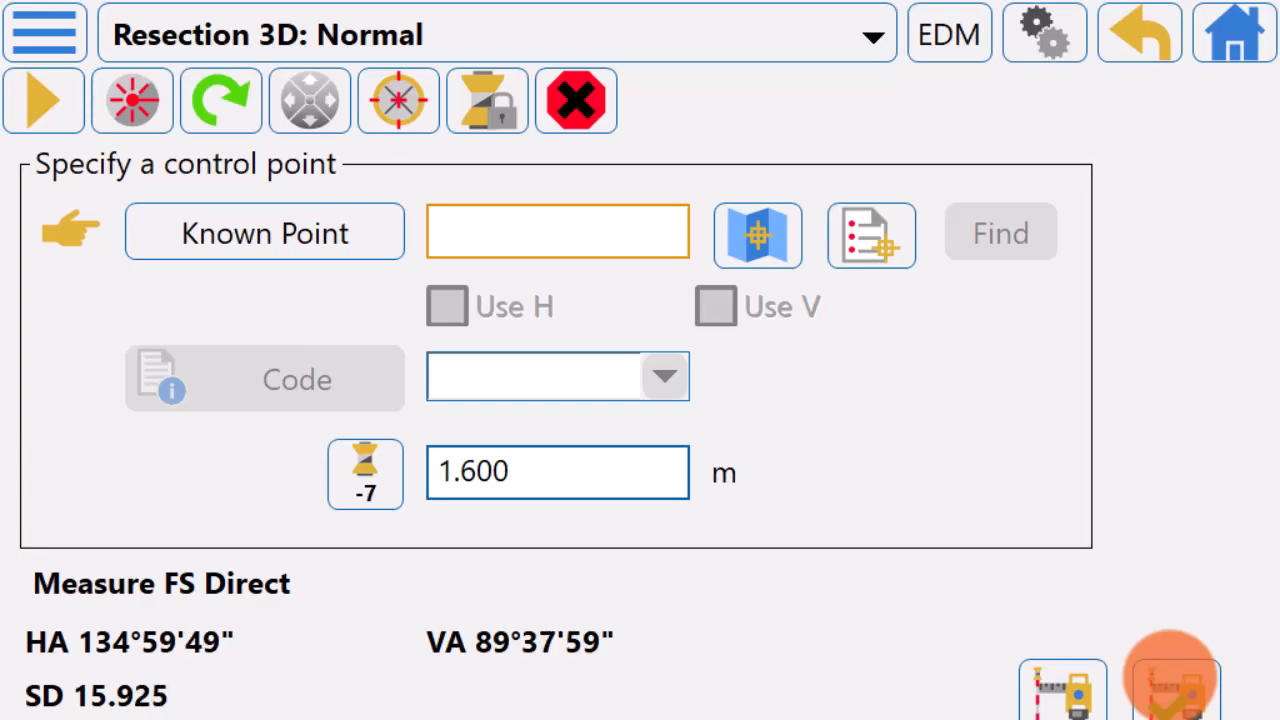
Step: Record the foresight observation and toggle the point from Known to Unknown Point
{"action": "left_click", "coordinate": [264, 232]}
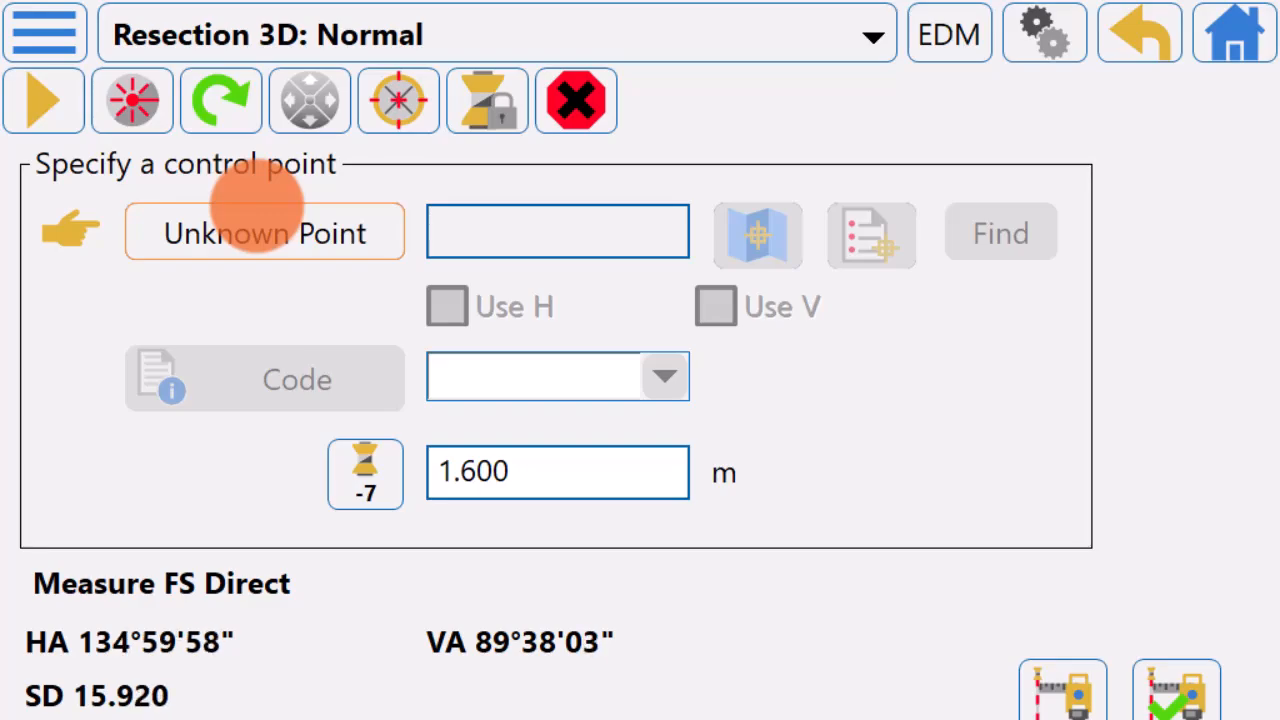
{"action": "left_click", "coordinate": [1176, 700]}
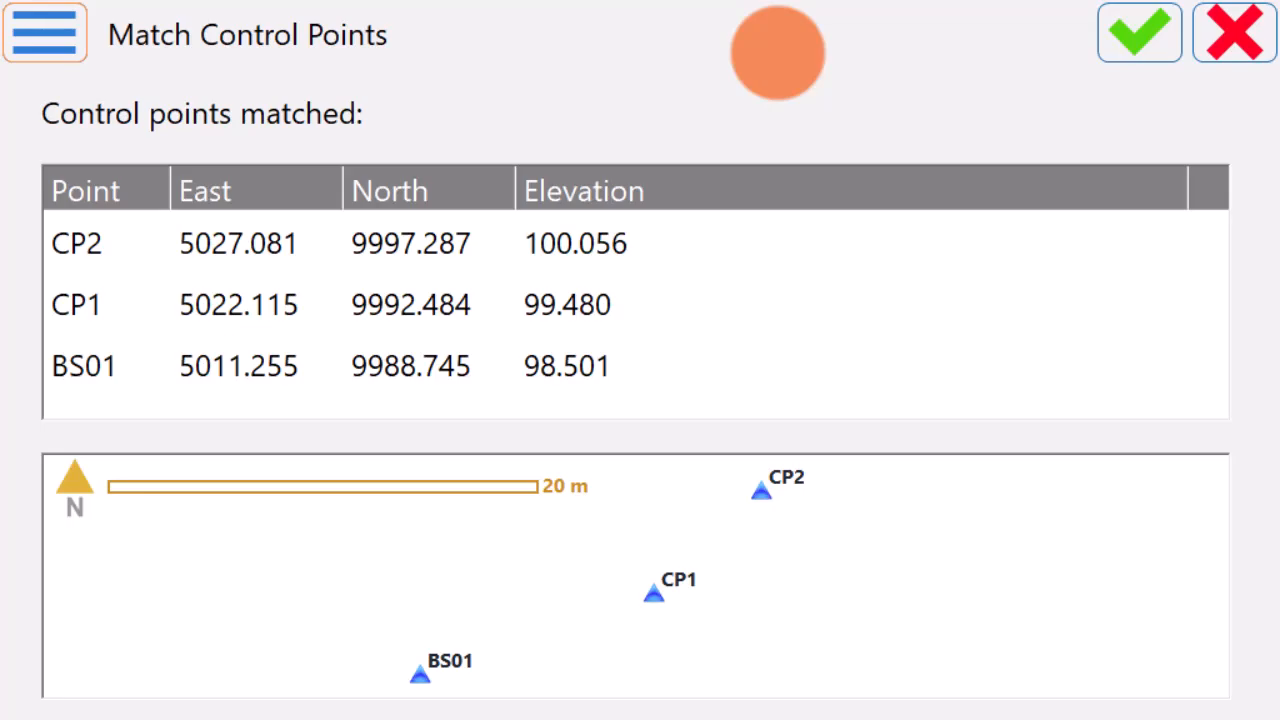
Step: Accept the CP2, CP1, BS01 matches and scroll the Results table to review residuals
{"action": "left_click", "coordinate": [1138, 36]}
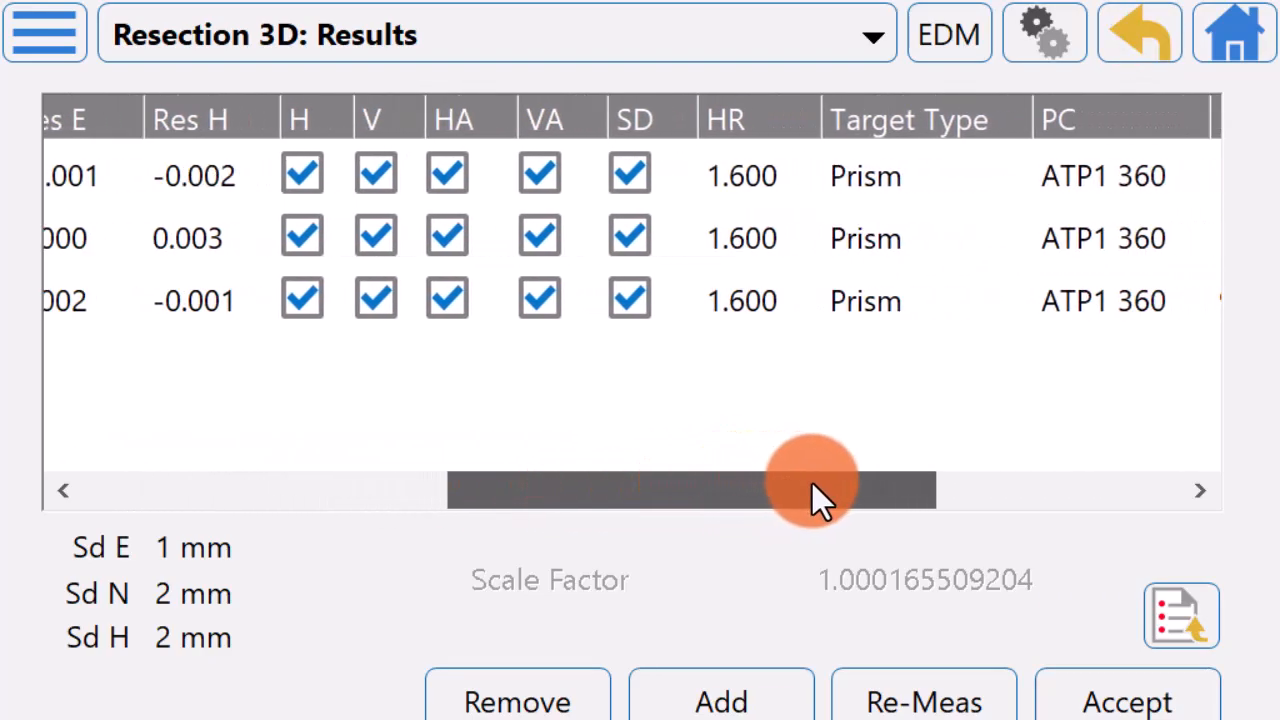
{"action": "left_click_drag", "start_coordinate": [810, 488], "coordinate": [1100, 488]}
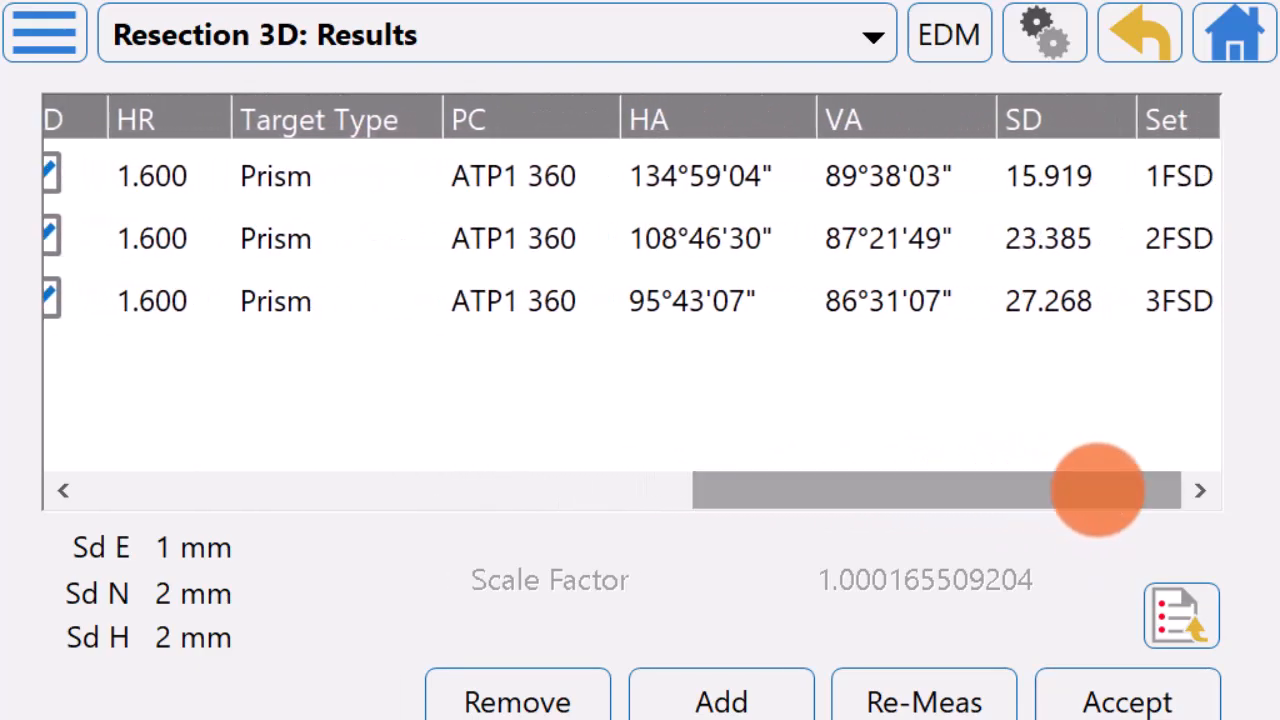
{"action": "left_click_drag", "start_coordinate": [1100, 490], "coordinate": [900, 490]}
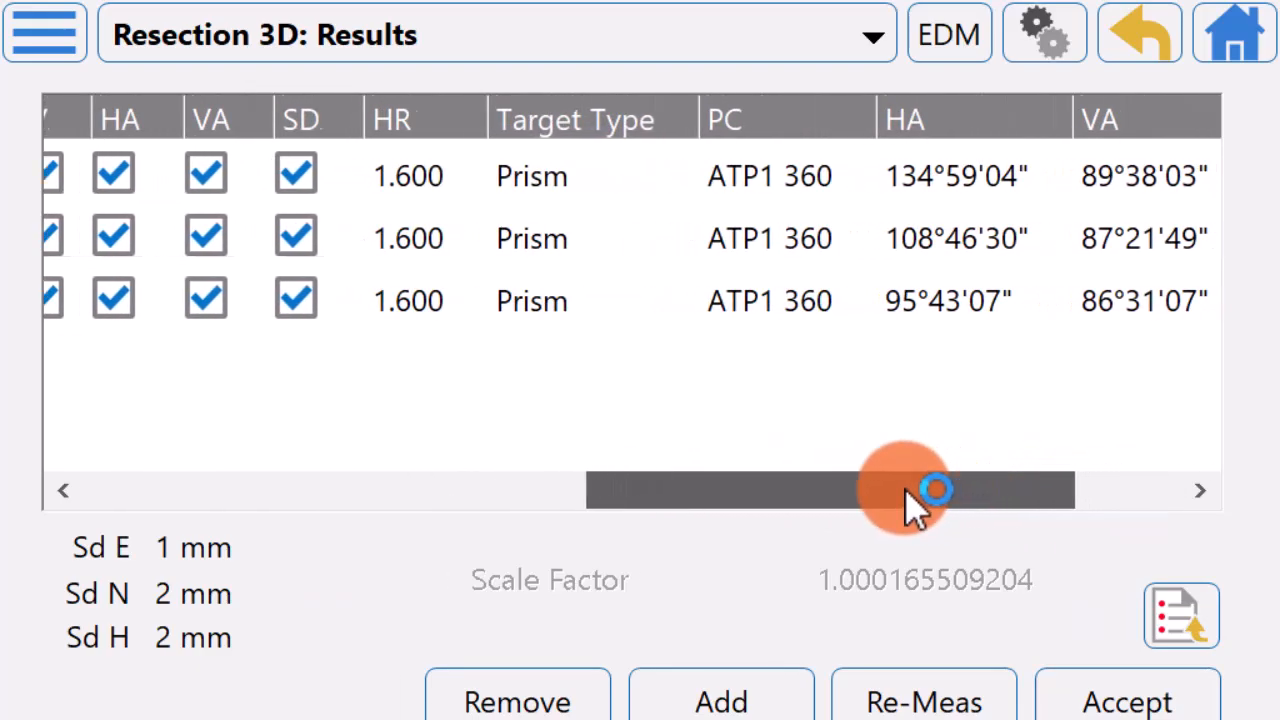
{"action": "left_click_drag", "start_coordinate": [904, 490], "coordinate": [610, 490]}
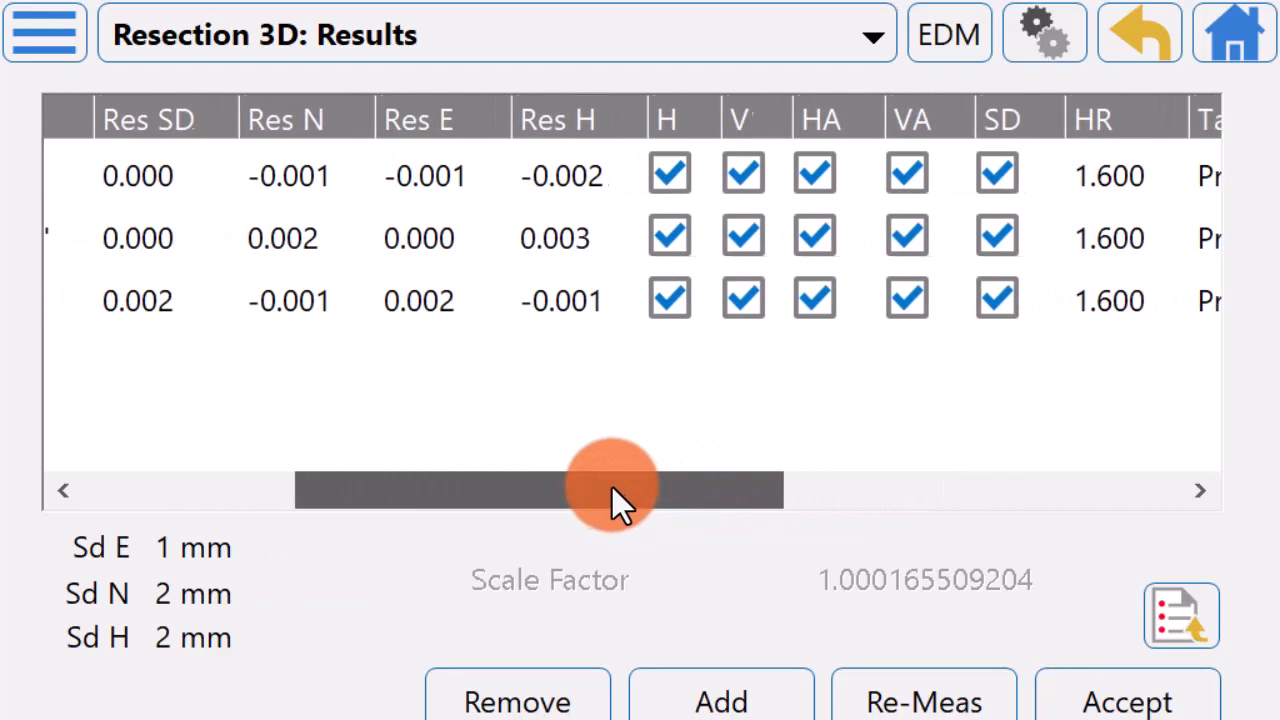
{"action": "left_click_drag", "start_coordinate": [610, 490], "coordinate": [370, 490]}
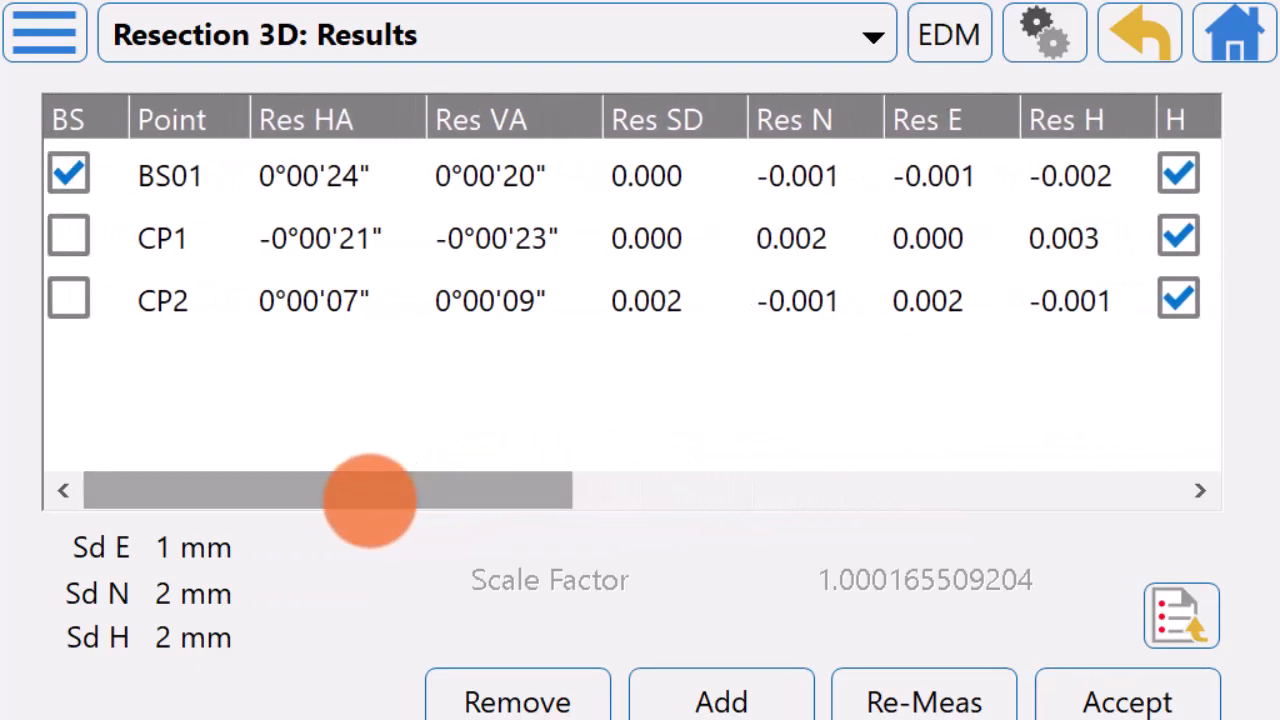